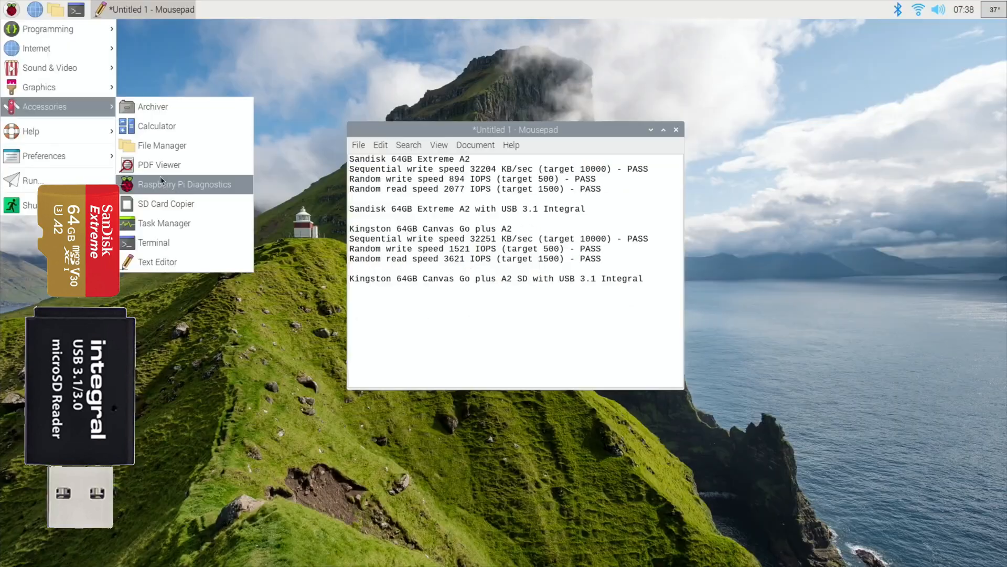
Launch Raspberry Pi Diagnostics, run the SD card speed test and show its PASS log
{"action": "left_click", "coordinate": [185, 185]}
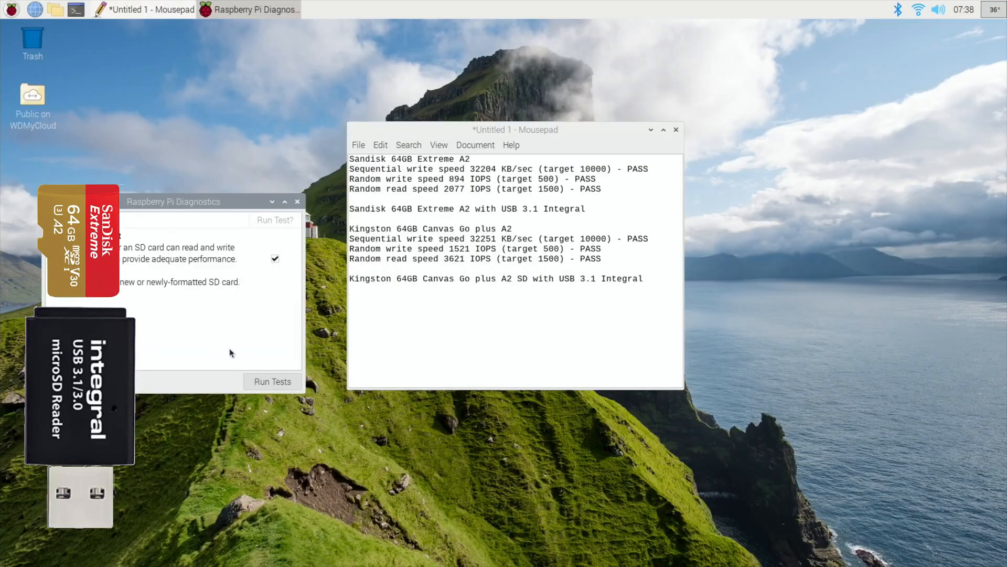
{"action": "left_click", "coordinate": [272, 381]}
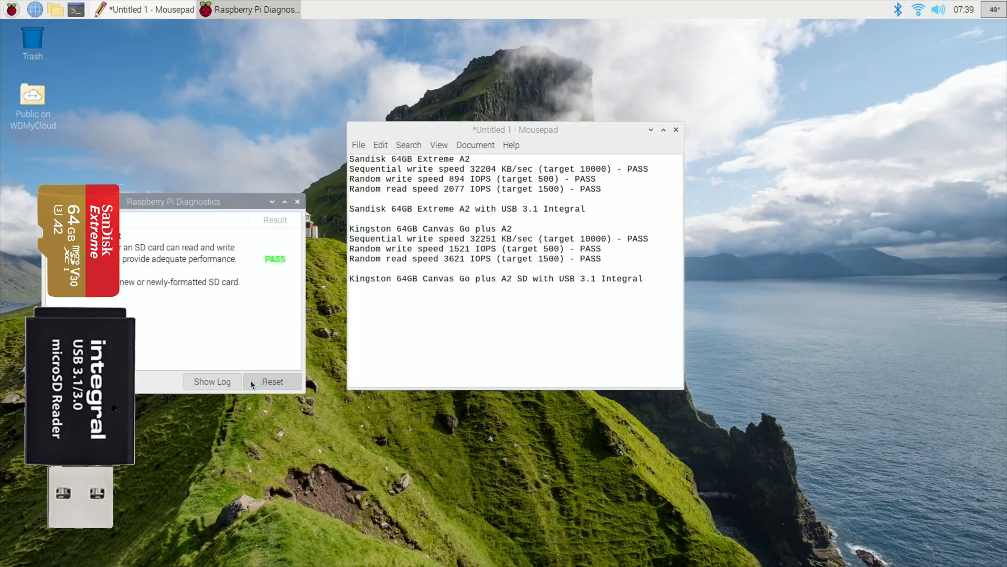
{"action": "left_click", "coordinate": [211, 381]}
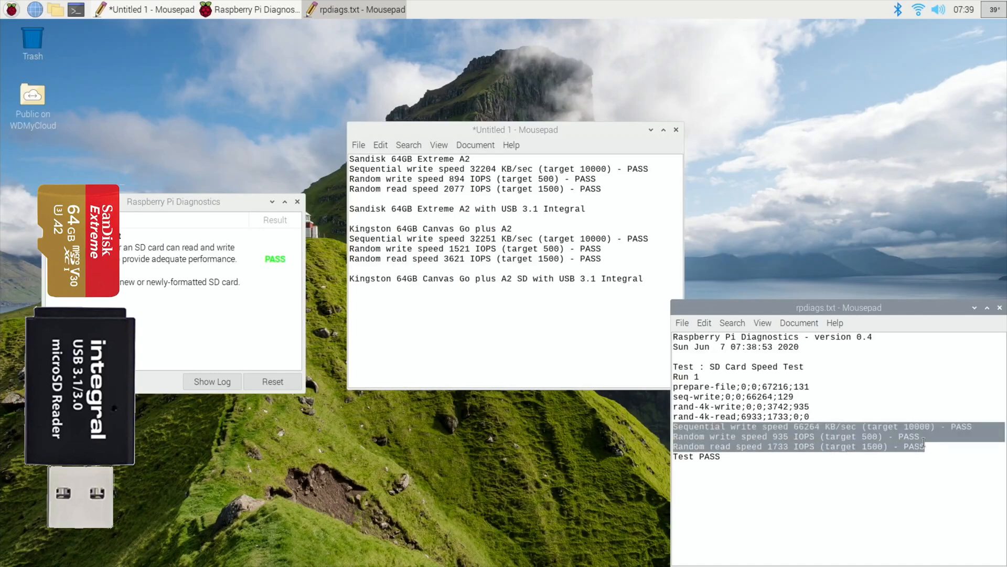
{"action": "mouse_move", "coordinate": [623, 187]}
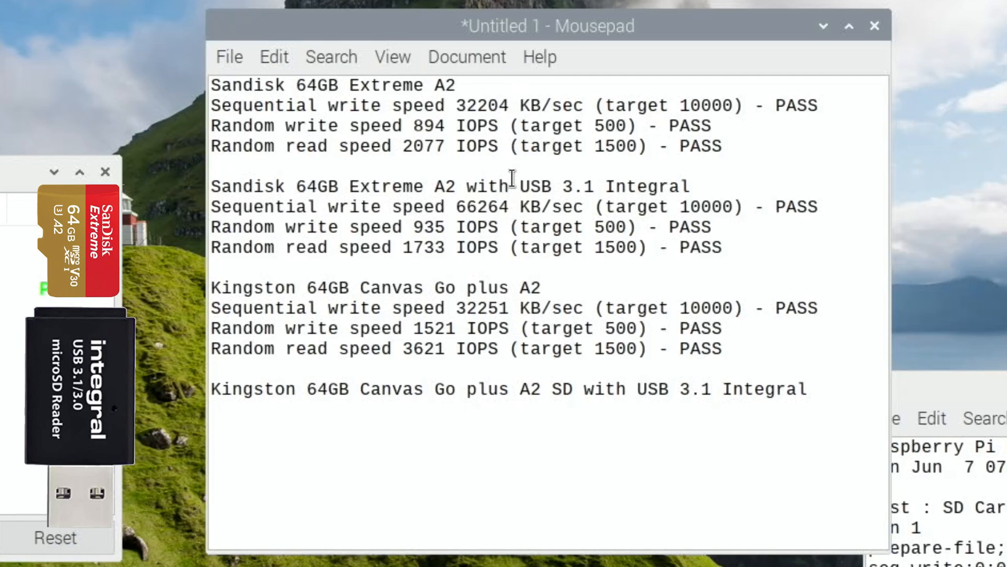
Close the rpdiags.txt log window and the Diagnostics tool, keeping the results notes open
{"action": "left_click", "coordinate": [212, 267]}
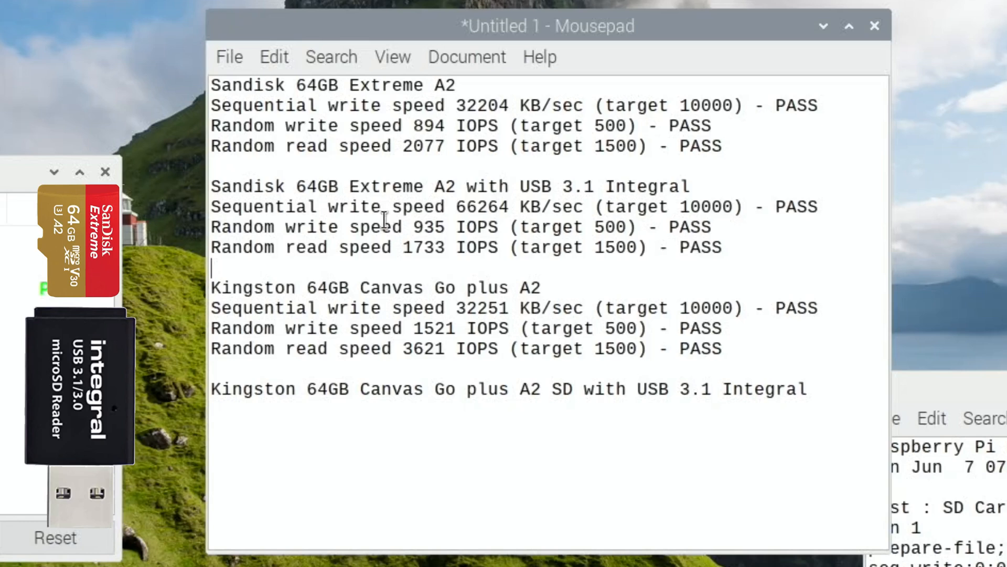
{"action": "mouse_move", "coordinate": [432, 125]}
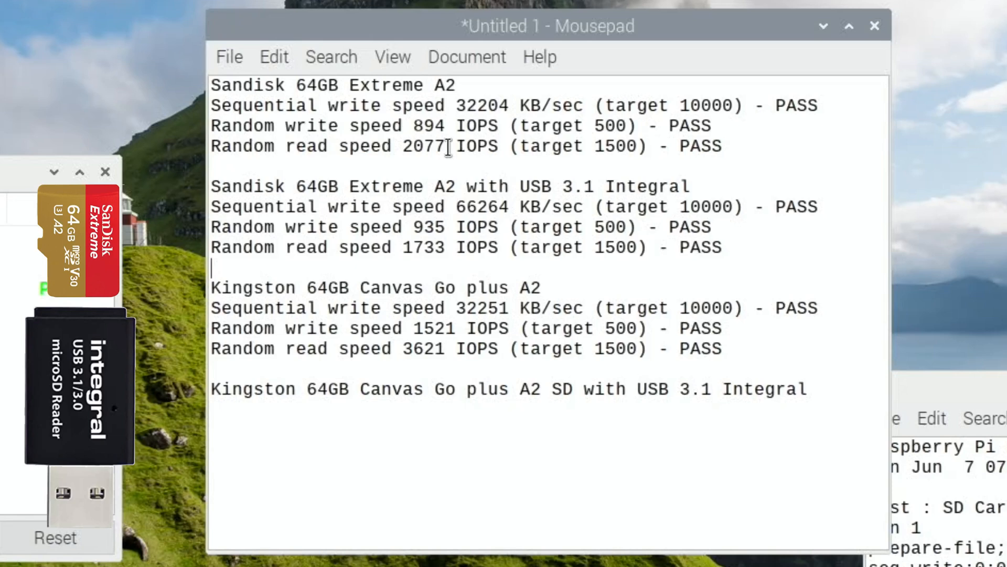
{"action": "mouse_move", "coordinate": [542, 173]}
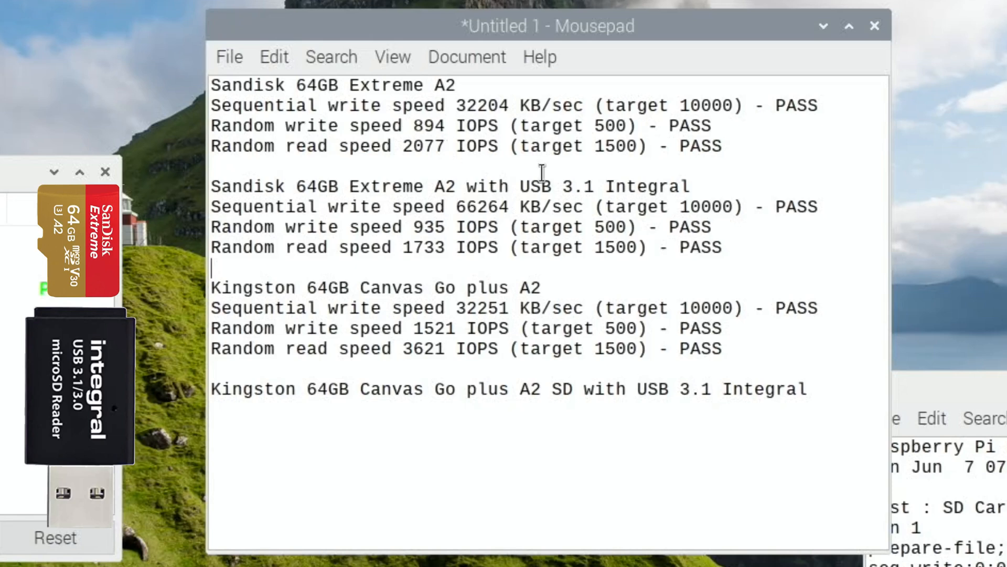
{"action": "mouse_move", "coordinate": [696, 218]}
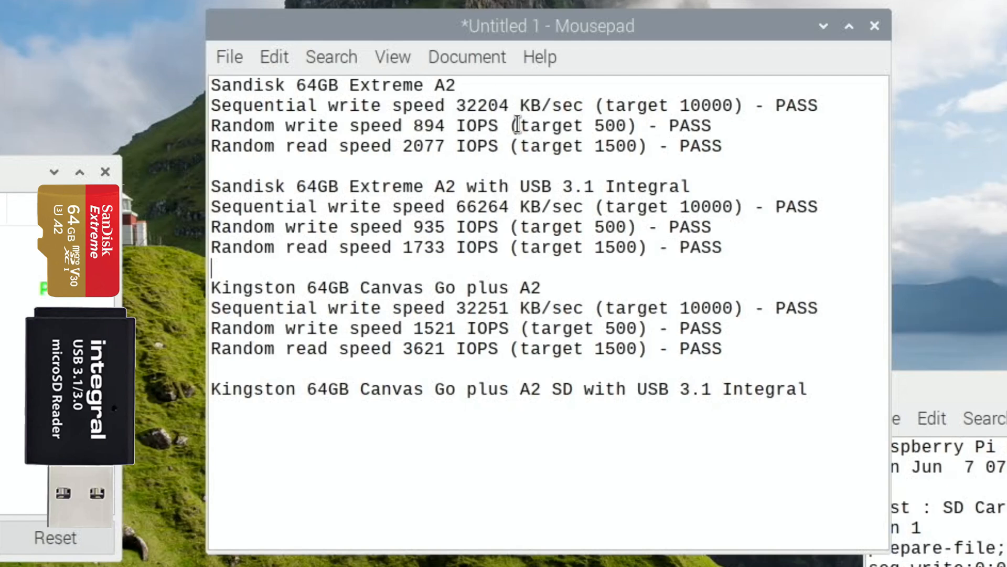
{"action": "mouse_move", "coordinate": [375, 160]}
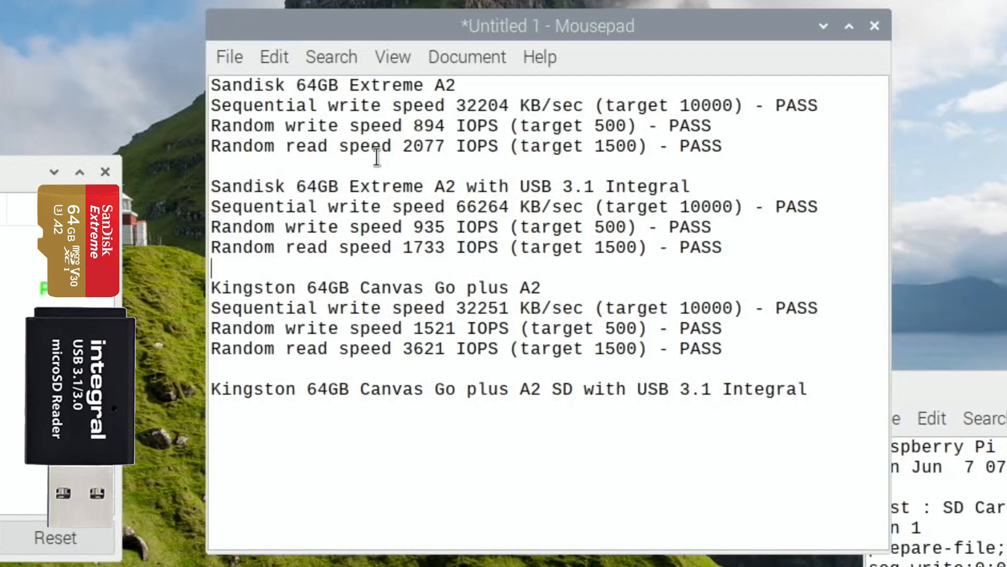
{"action": "left_click", "coordinate": [849, 27]}
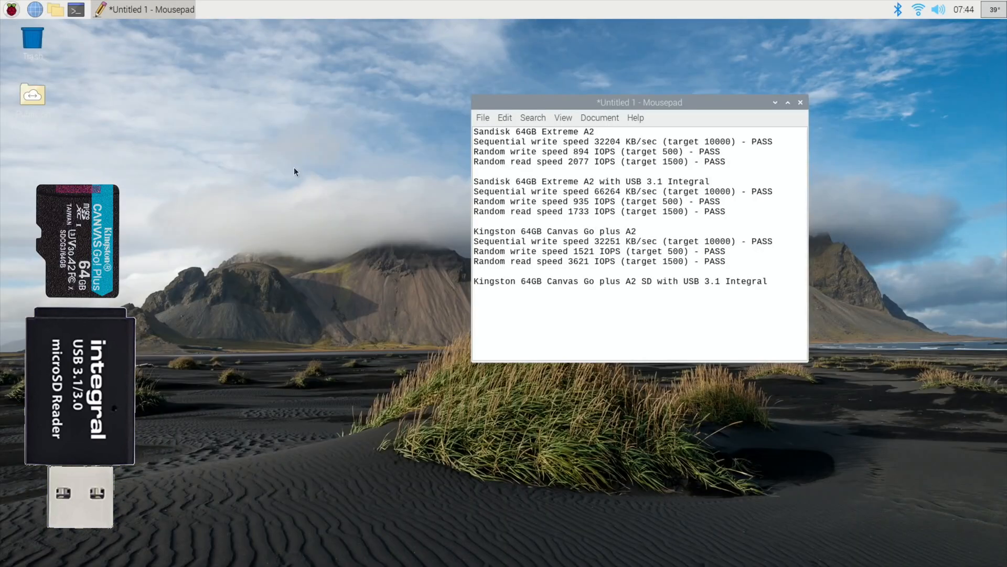
{"action": "mouse_move", "coordinate": [47, 21]}
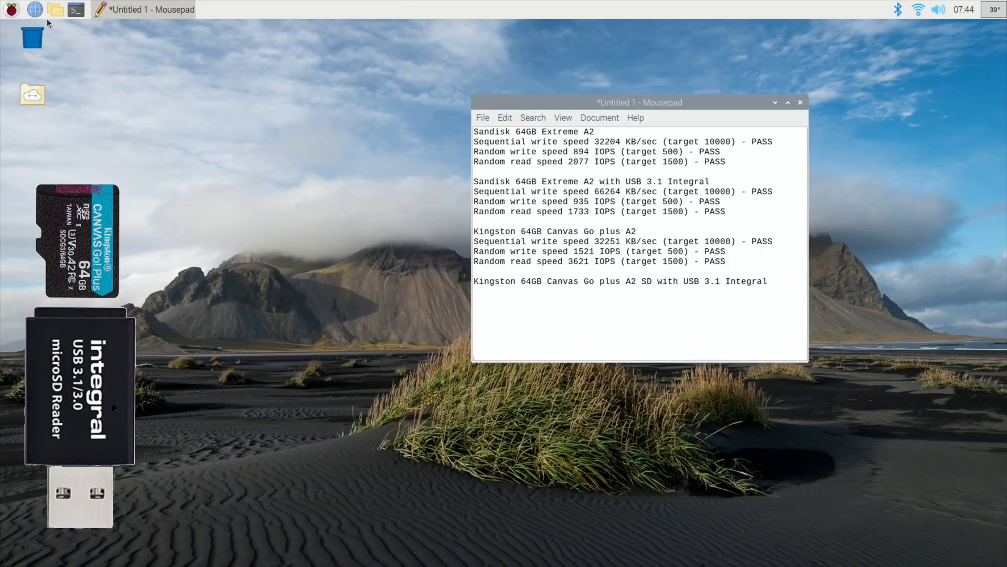
Relaunch Raspberry Pi Diagnostics from Accessories, rerun the speed test and show its log
{"action": "left_click", "coordinate": [8, 10]}
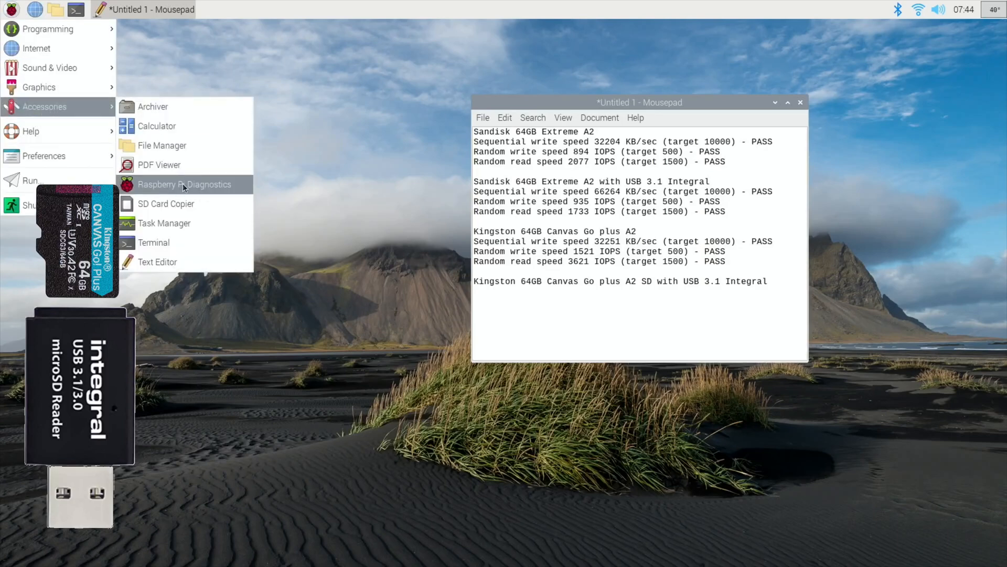
{"action": "left_click", "coordinate": [185, 185]}
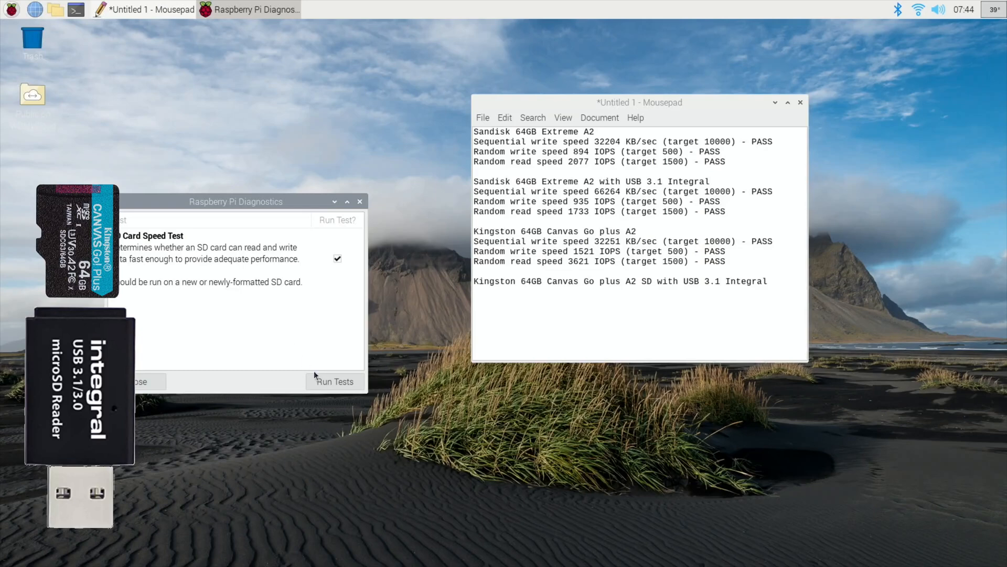
{"action": "left_click", "coordinate": [335, 381]}
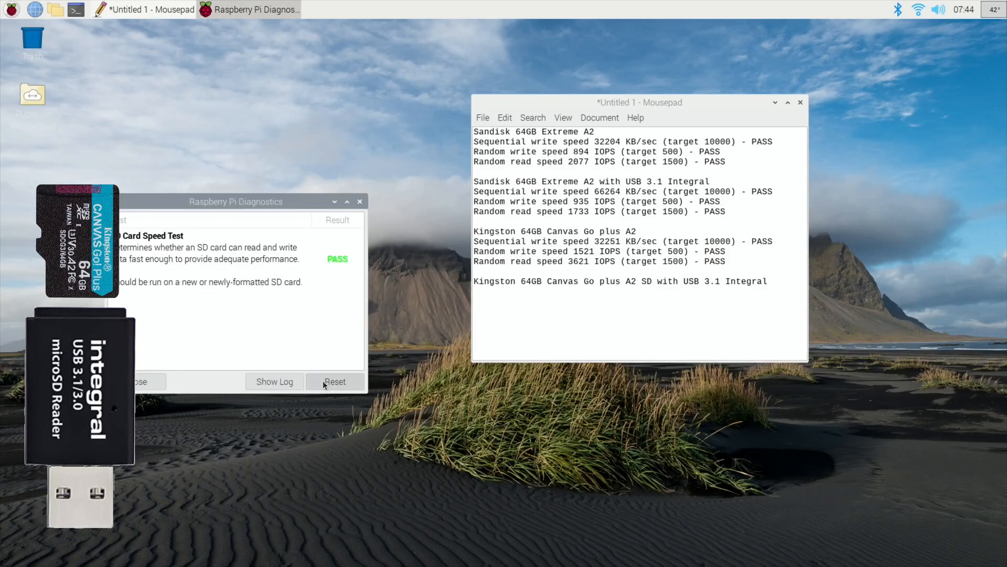
{"action": "mouse_move", "coordinate": [273, 380]}
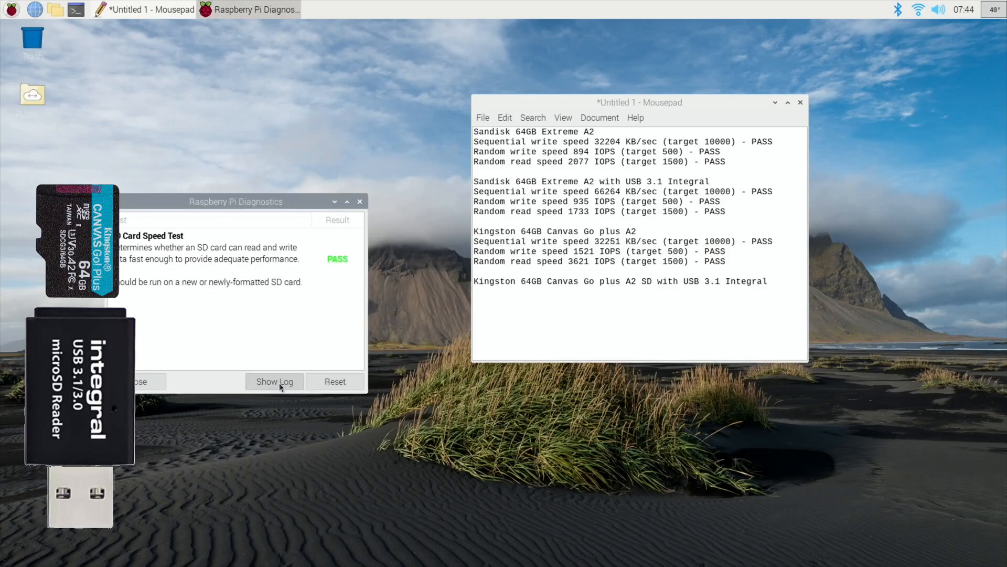
{"action": "left_click", "coordinate": [274, 381]}
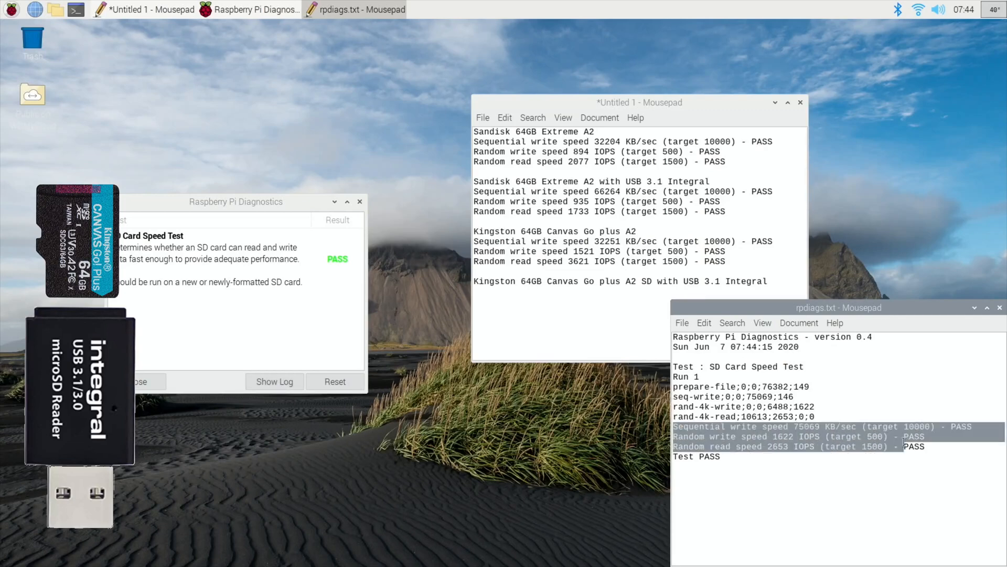
Copy the three speed result lines (75069 KB/sec, 1622 and 2653 IOPS) from the log
{"action": "right_click", "coordinate": [791, 436]}
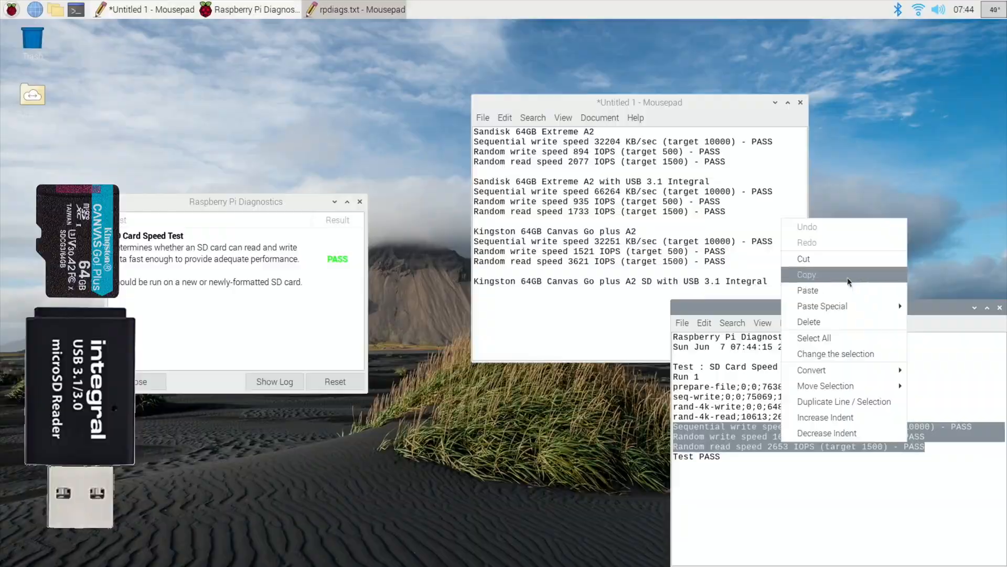
{"action": "left_click", "coordinate": [808, 290]}
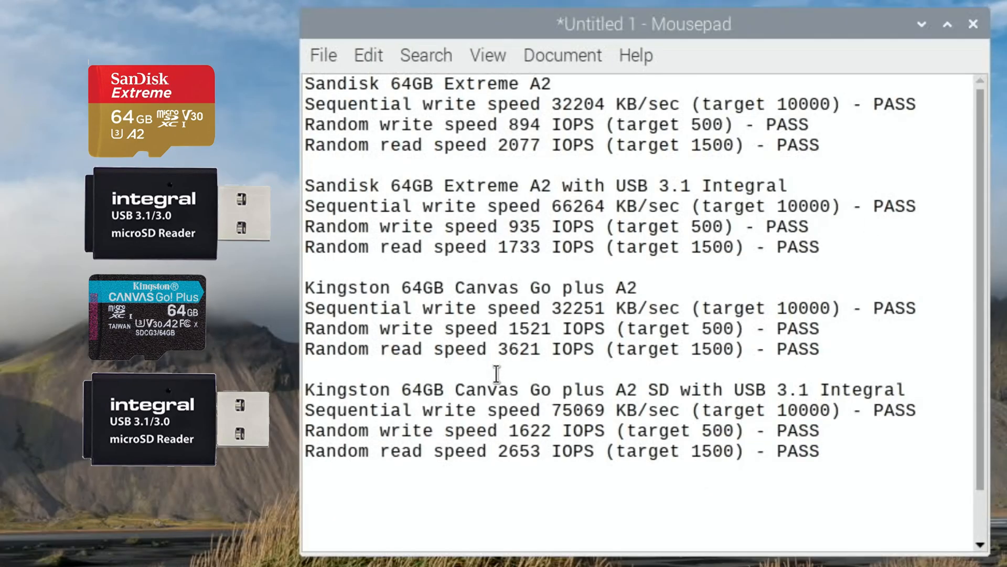
Switch to the Mousepad notes listing all four card and reader speed results
{"action": "left_click", "coordinate": [819, 452]}
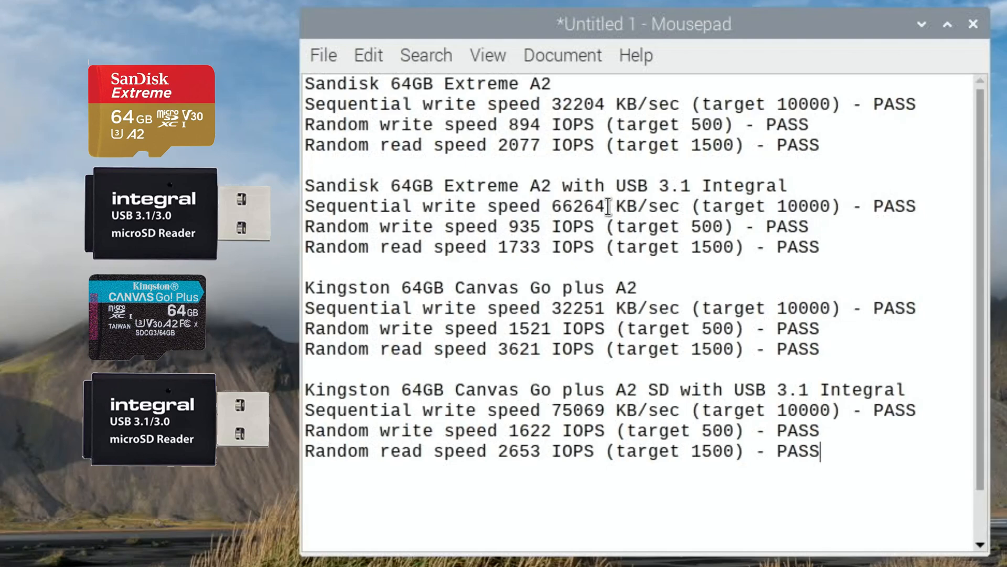
{"action": "mouse_move", "coordinate": [608, 369]}
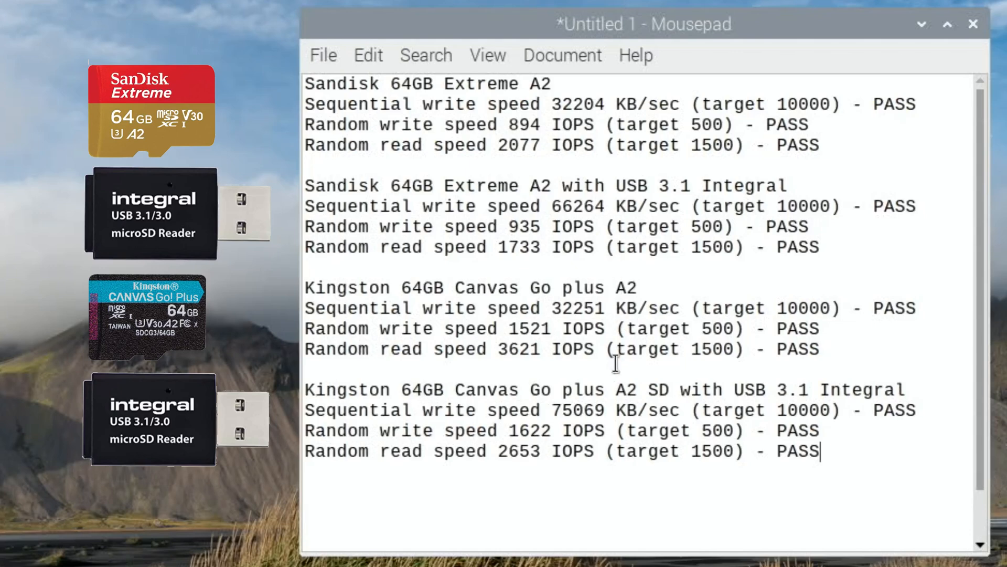
{"action": "mouse_move", "coordinate": [623, 411]}
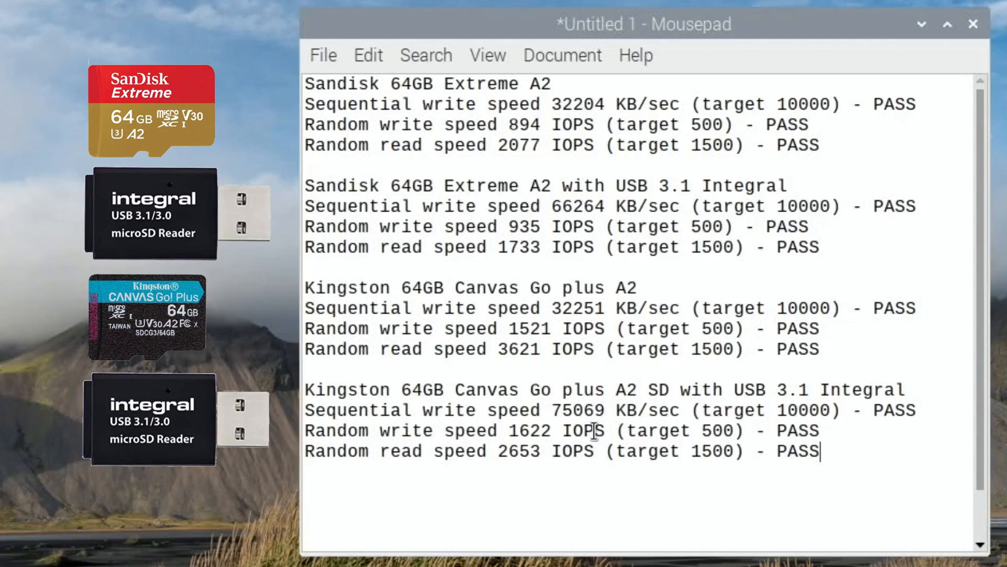
{"action": "mouse_move", "coordinate": [602, 303]}
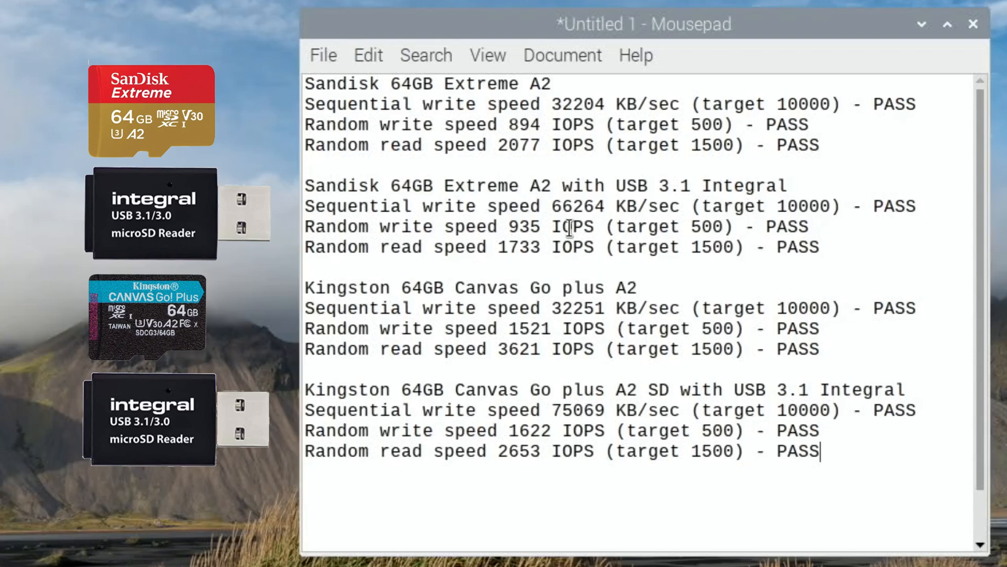
{"action": "mouse_move", "coordinate": [554, 451]}
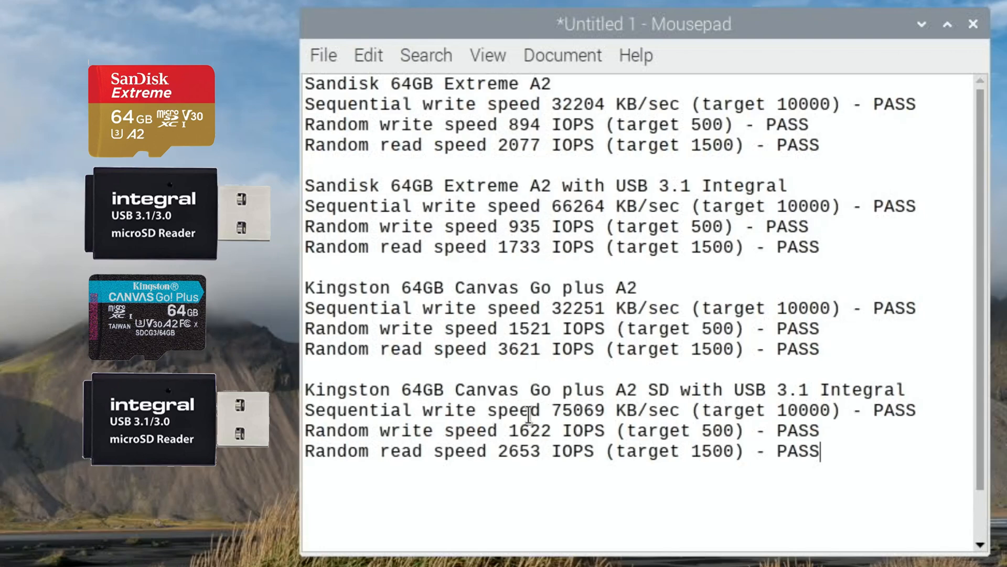
{"action": "mouse_move", "coordinate": [541, 418]}
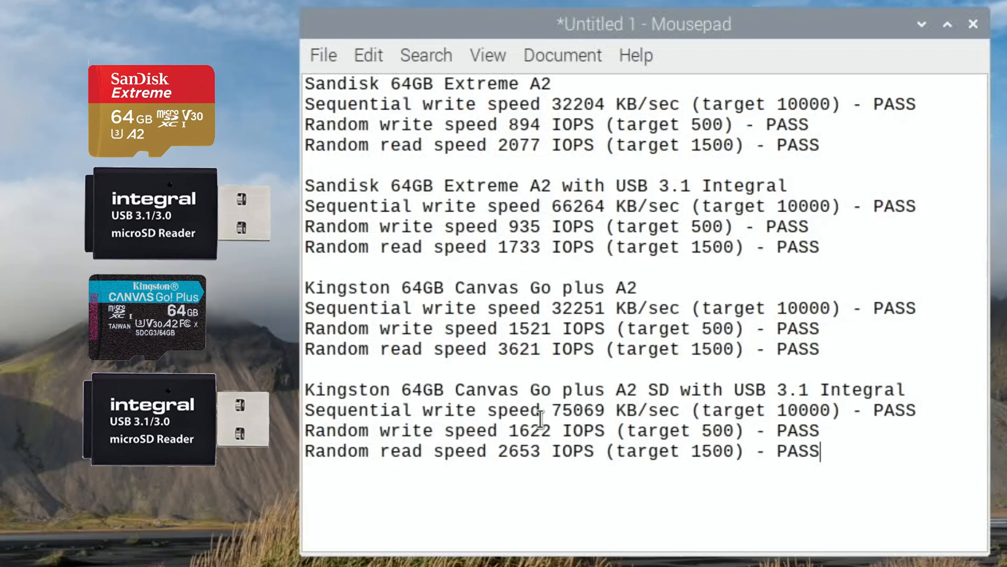
{"action": "mouse_move", "coordinate": [448, 357]}
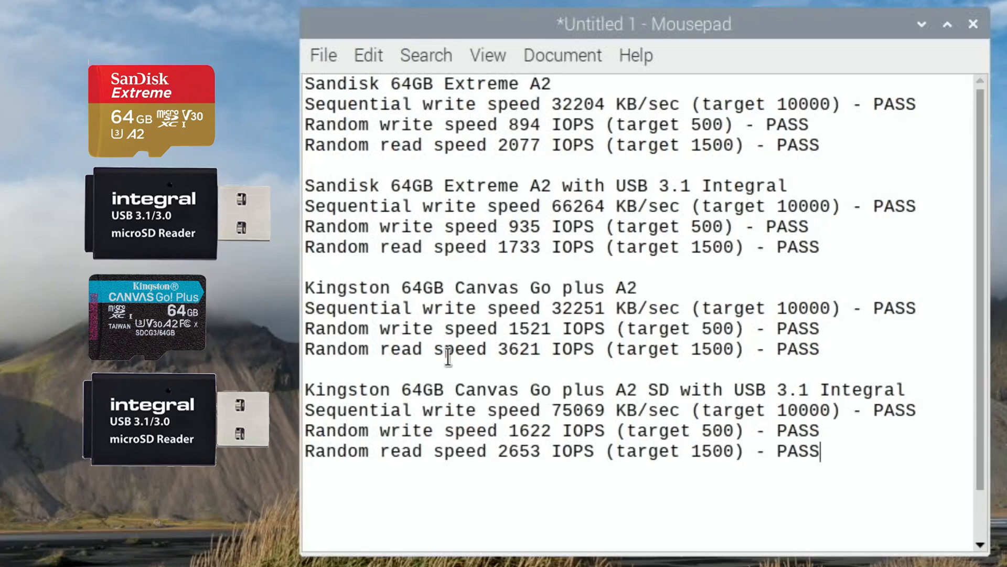
{"action": "mouse_move", "coordinate": [339, 292]}
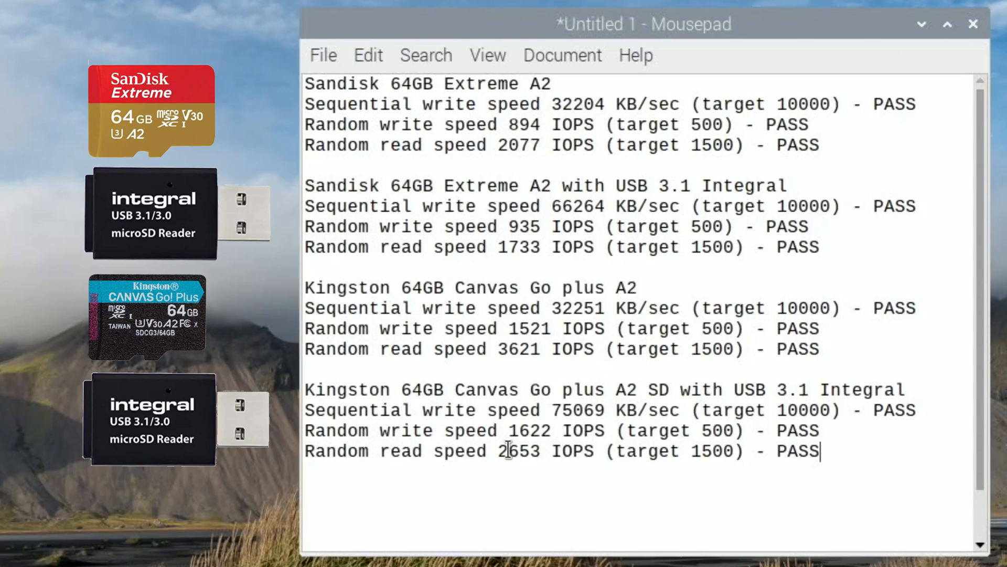
{"action": "mouse_move", "coordinate": [469, 388]}
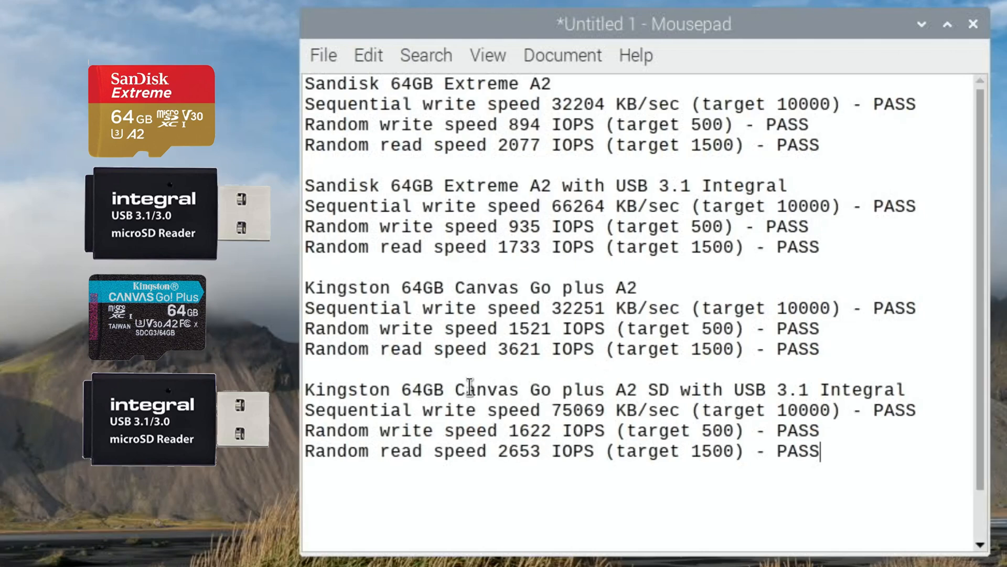
{"action": "mouse_move", "coordinate": [574, 314]}
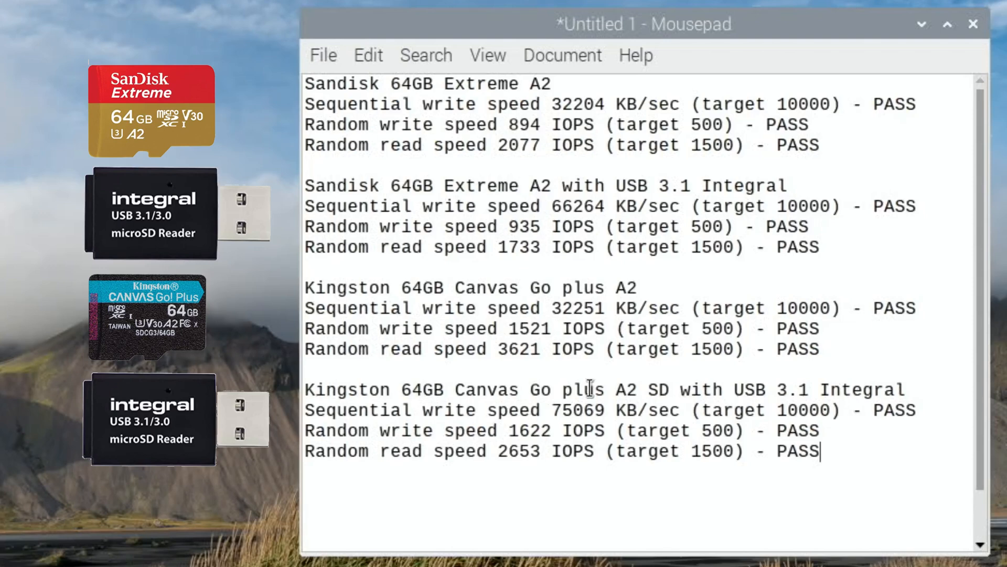
{"action": "mouse_move", "coordinate": [586, 430]}
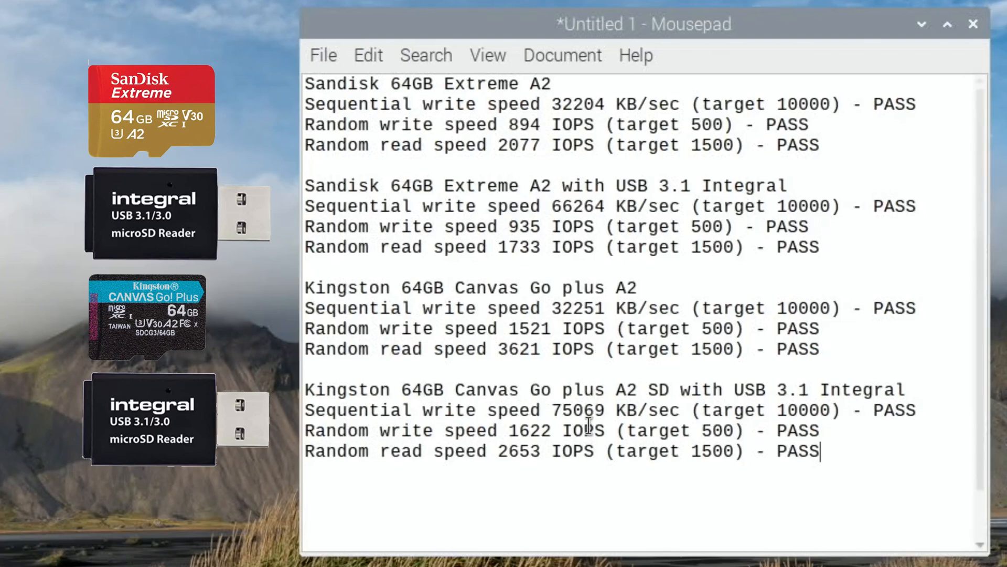
{"action": "mouse_move", "coordinate": [584, 327]}
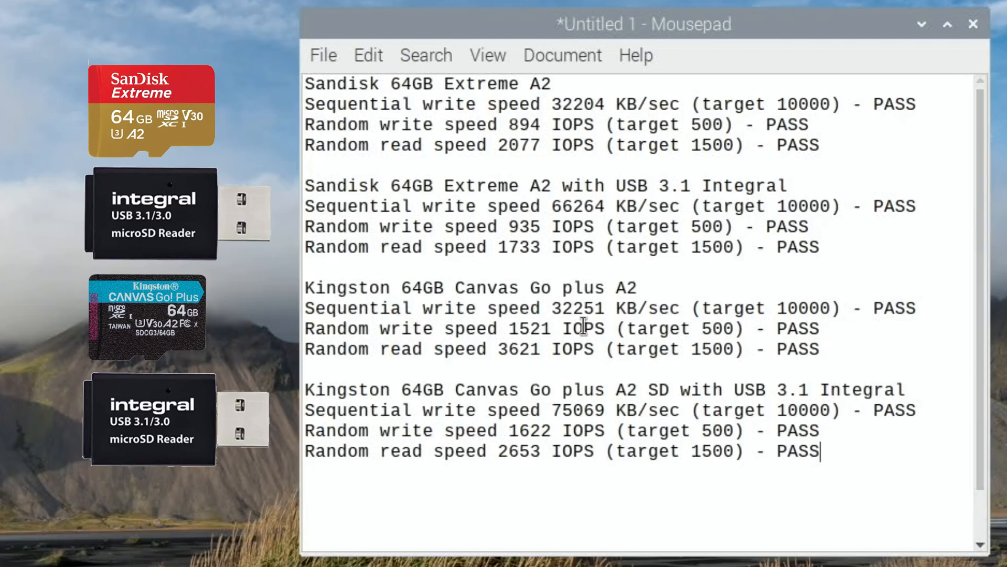
{"action": "mouse_move", "coordinate": [583, 451]}
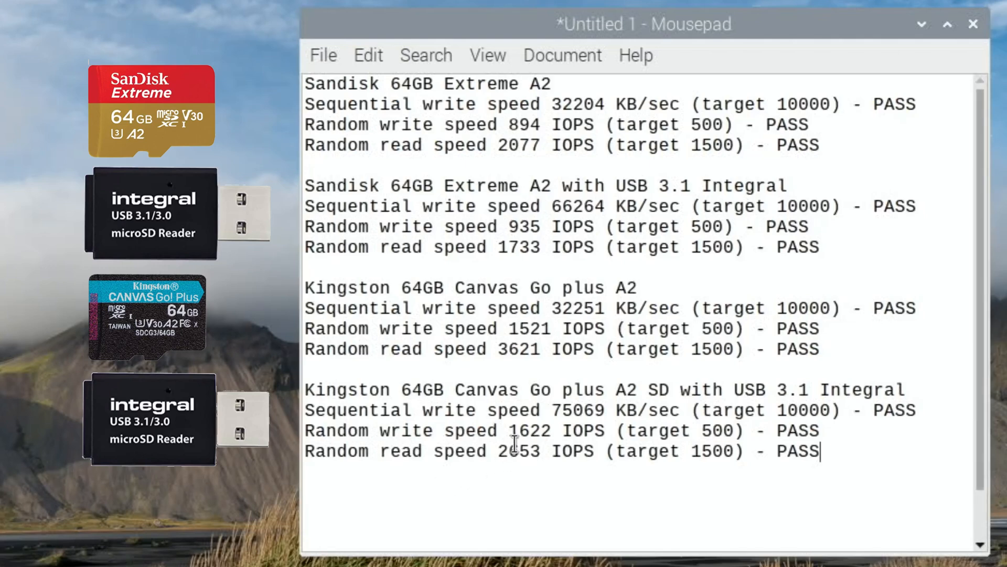
{"action": "mouse_move", "coordinate": [549, 417]}
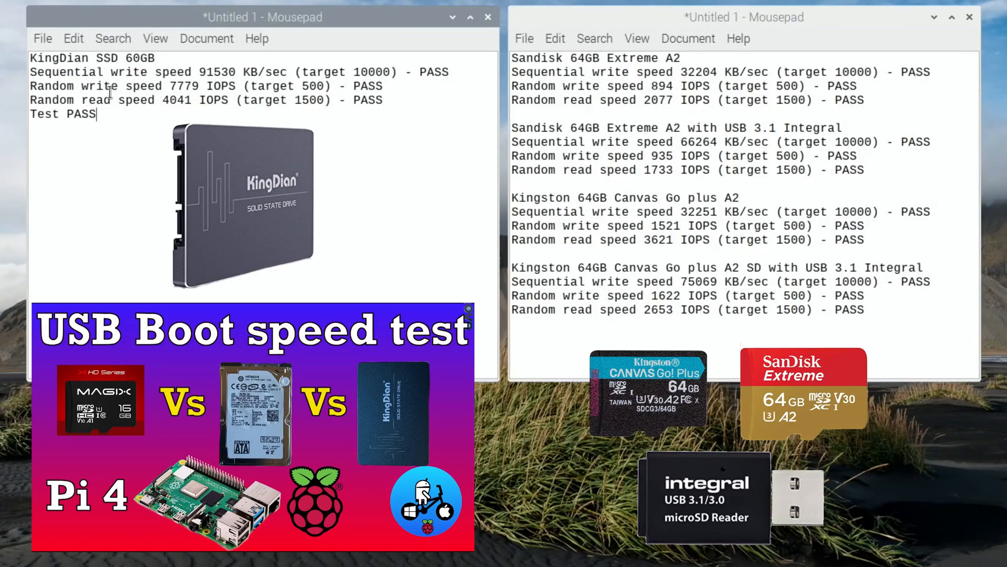
{"action": "mouse_move", "coordinate": [171, 58]}
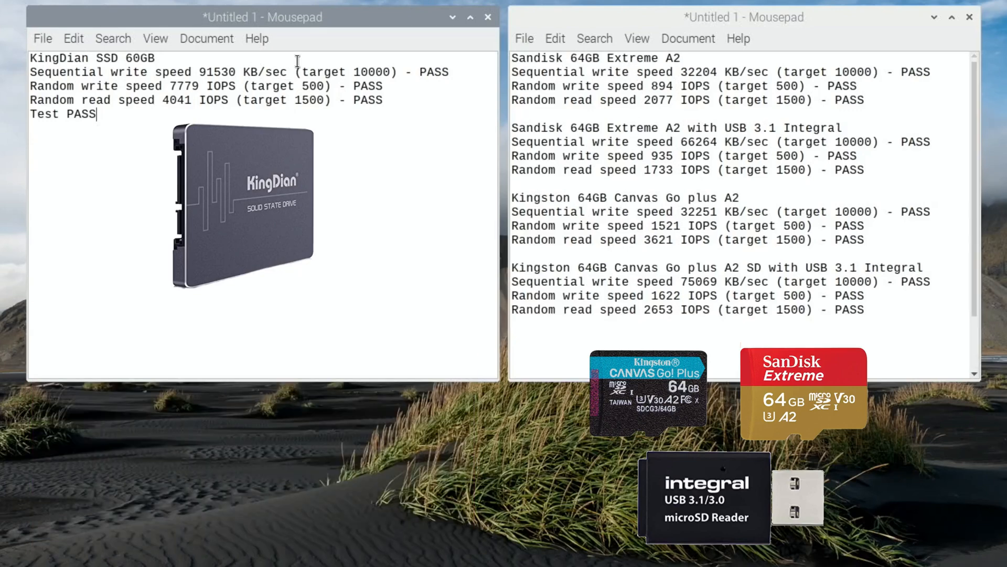
{"action": "mouse_move", "coordinate": [647, 323]}
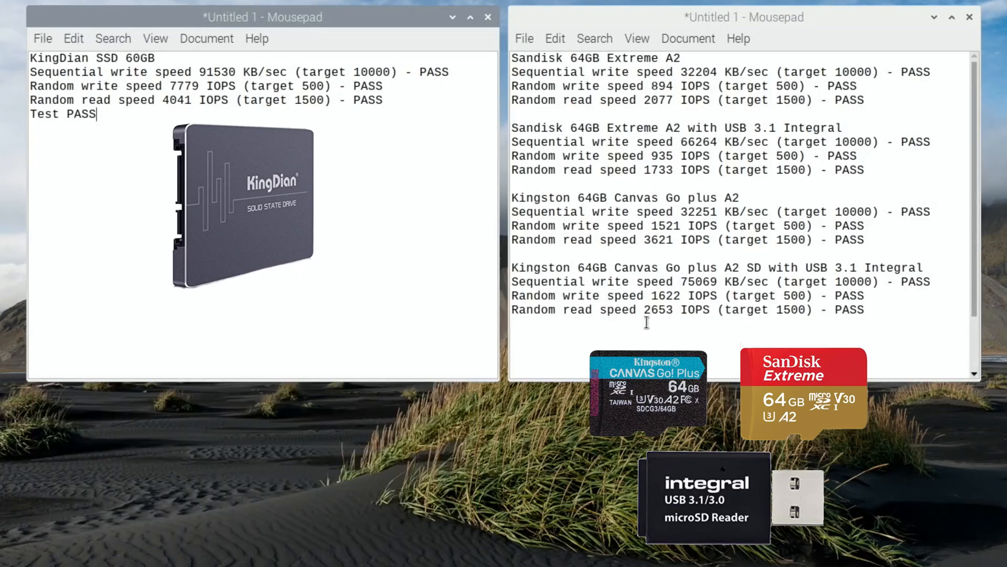
{"action": "mouse_move", "coordinate": [705, 303]}
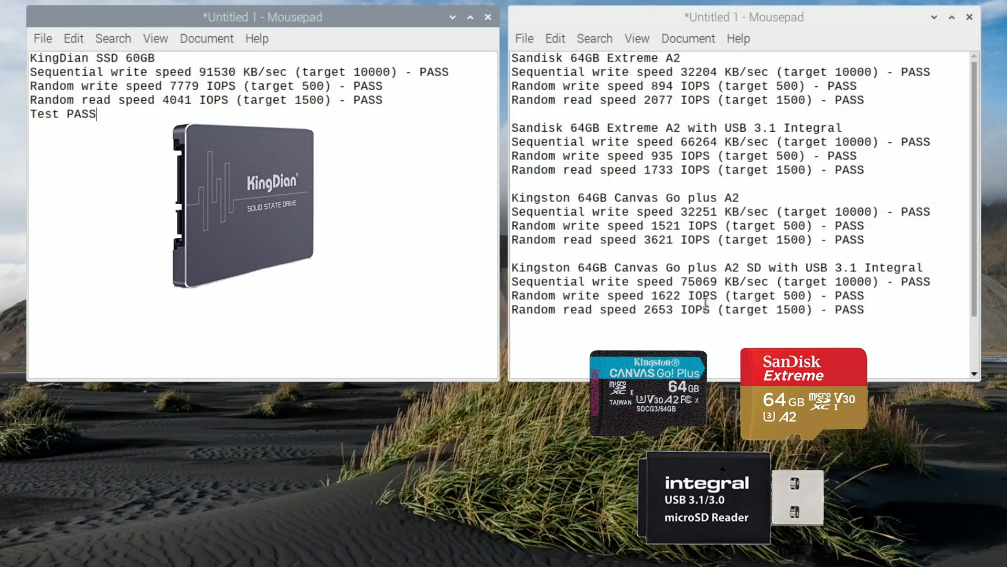
{"action": "mouse_move", "coordinate": [207, 101]}
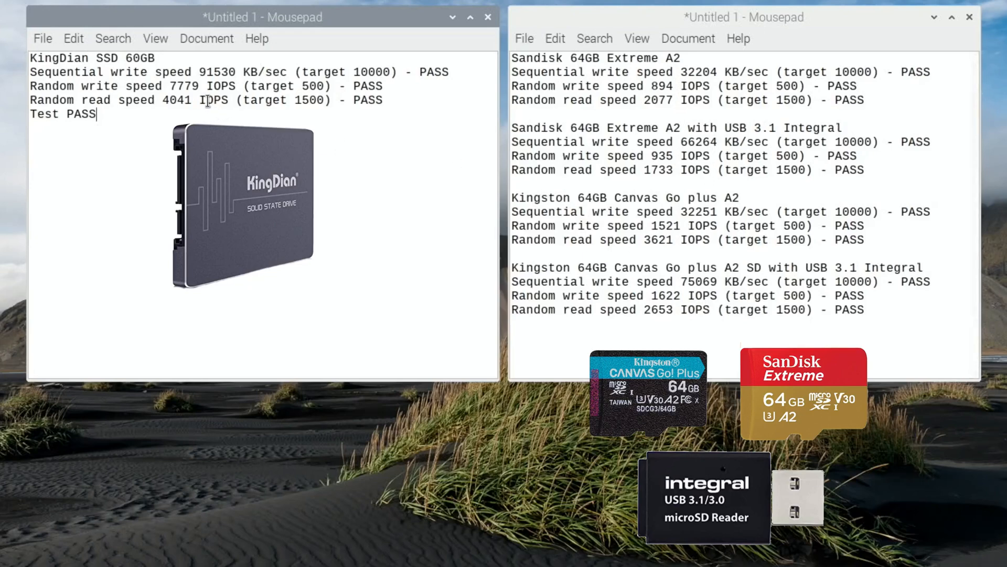
{"action": "mouse_move", "coordinate": [187, 86]}
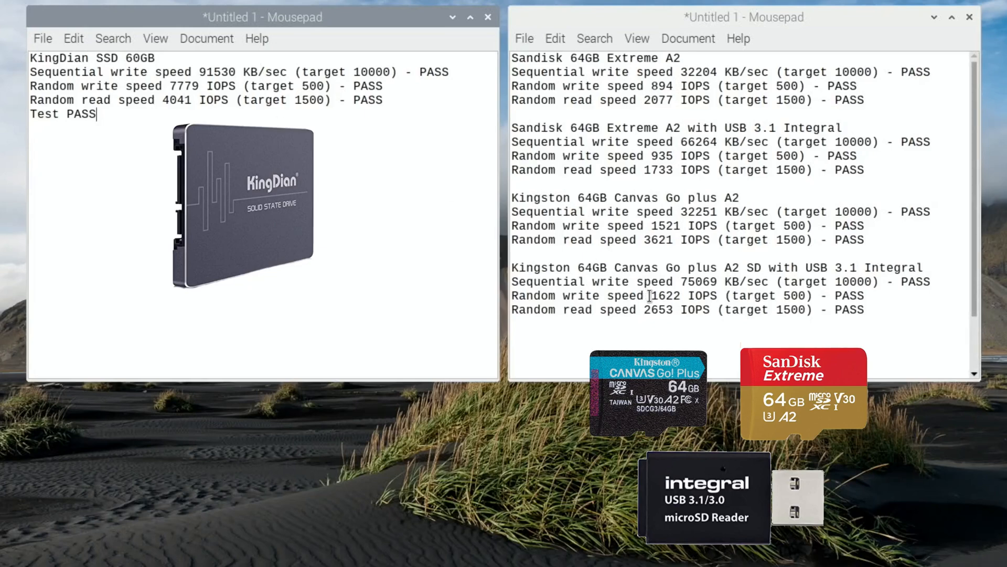
{"action": "mouse_move", "coordinate": [655, 170]}
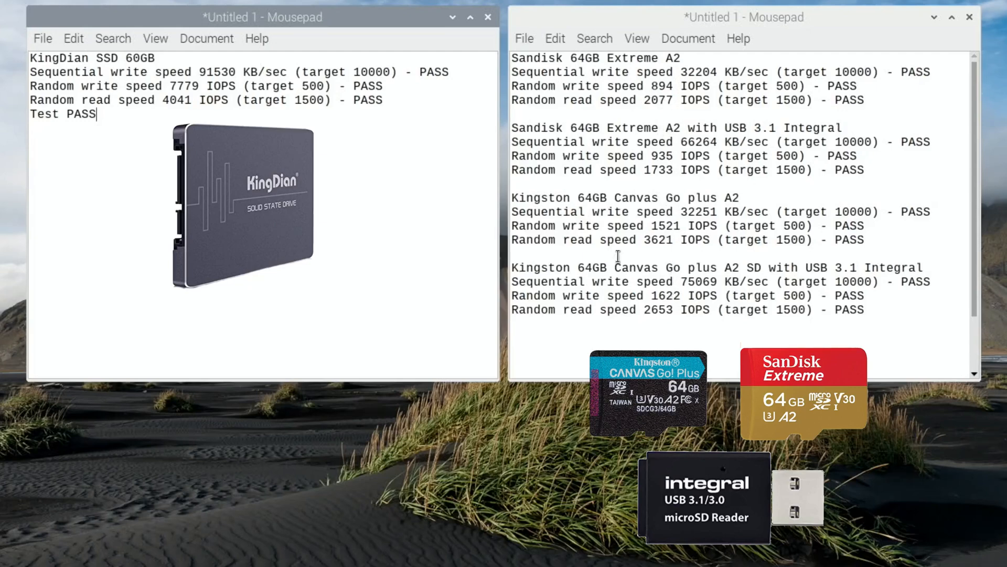
{"action": "mouse_move", "coordinate": [153, 110]}
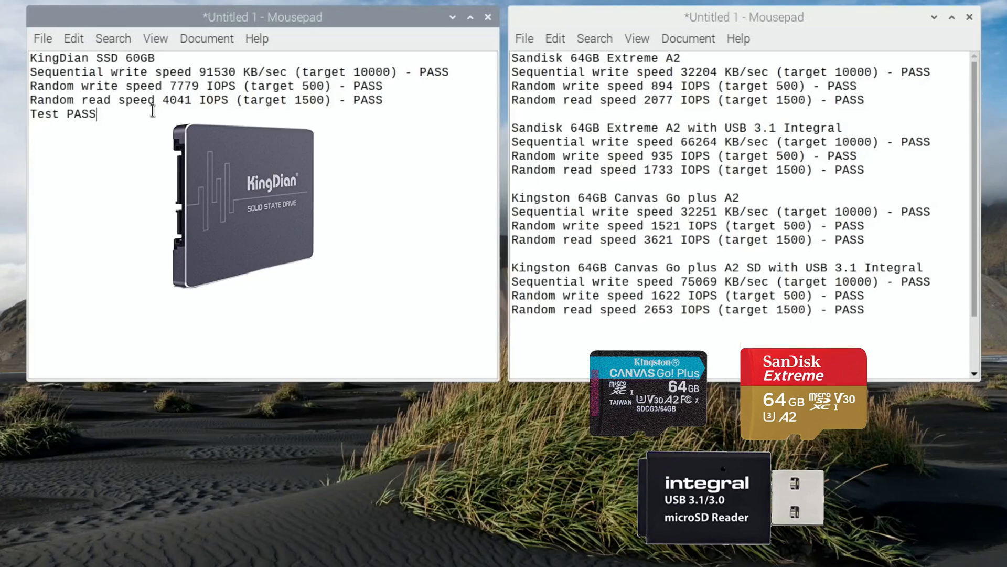
{"action": "mouse_move", "coordinate": [152, 109]}
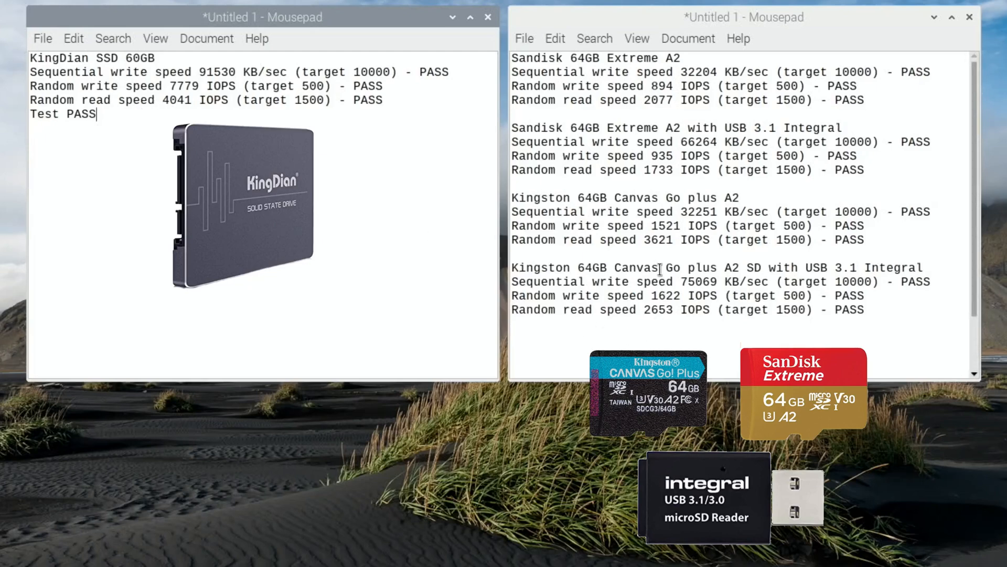
{"action": "mouse_move", "coordinate": [648, 222]}
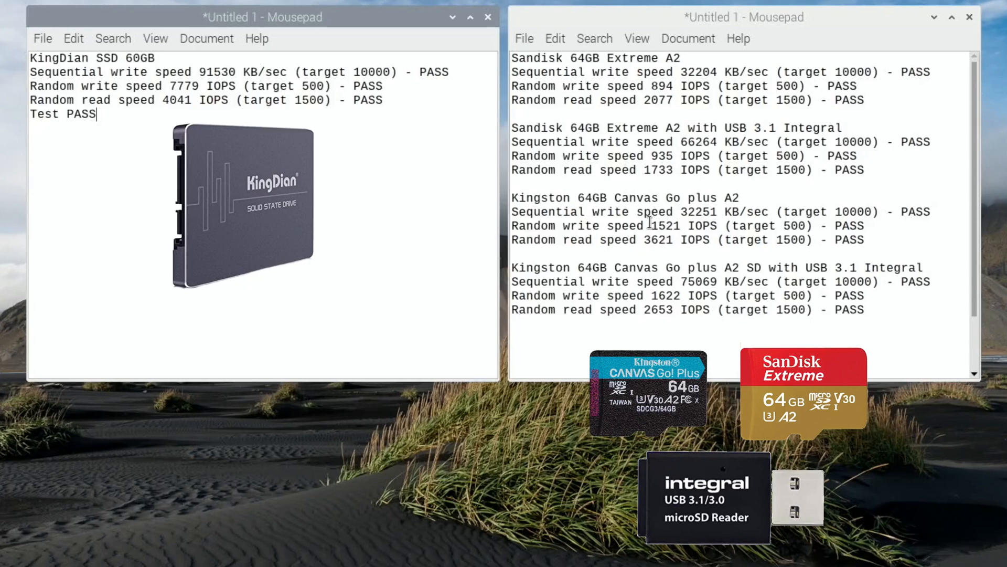
{"action": "mouse_move", "coordinate": [675, 253]}
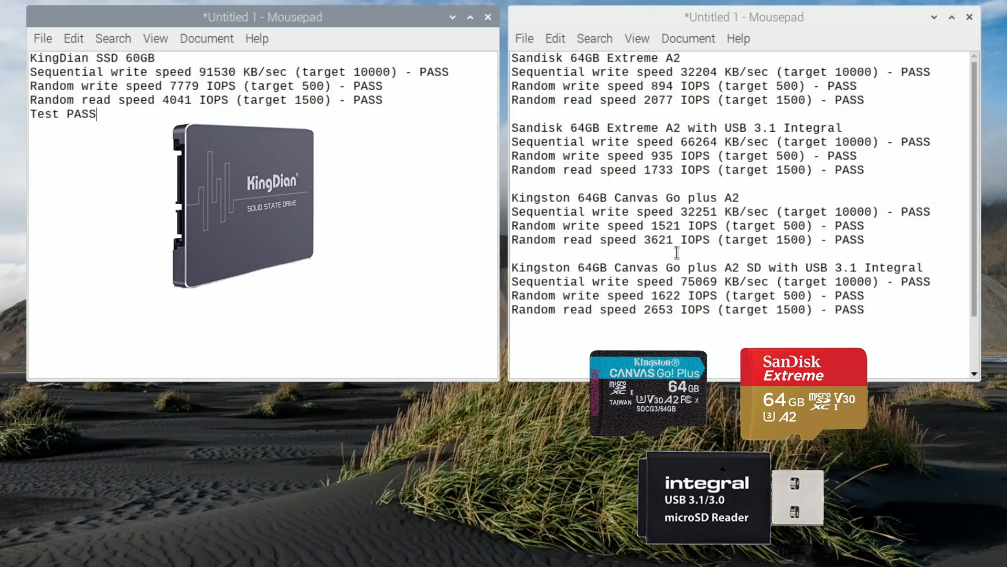
{"action": "mouse_move", "coordinate": [450, 226]}
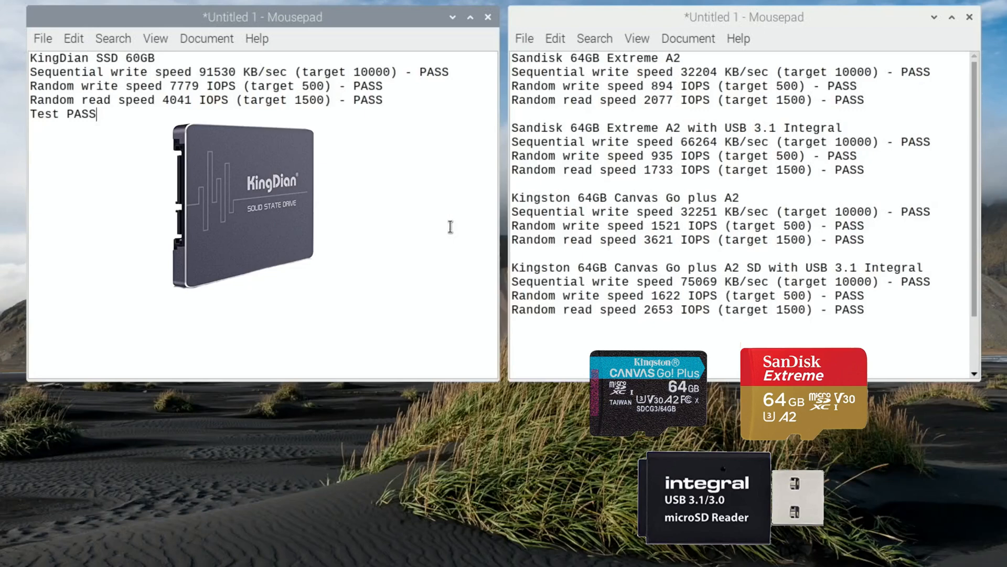
{"action": "mouse_move", "coordinate": [431, 219]}
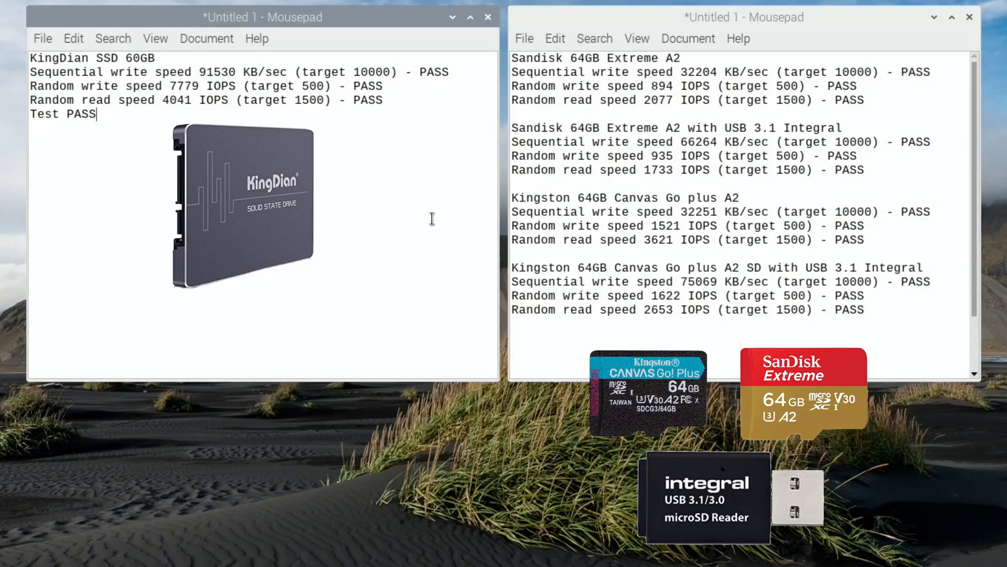
{"action": "mouse_move", "coordinate": [687, 202]}
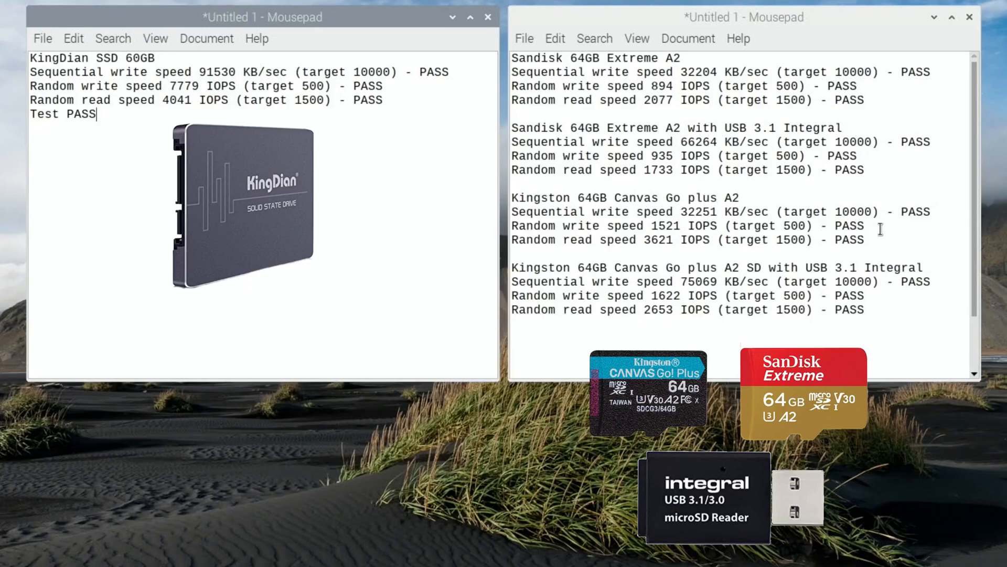
{"action": "mouse_move", "coordinate": [386, 225]}
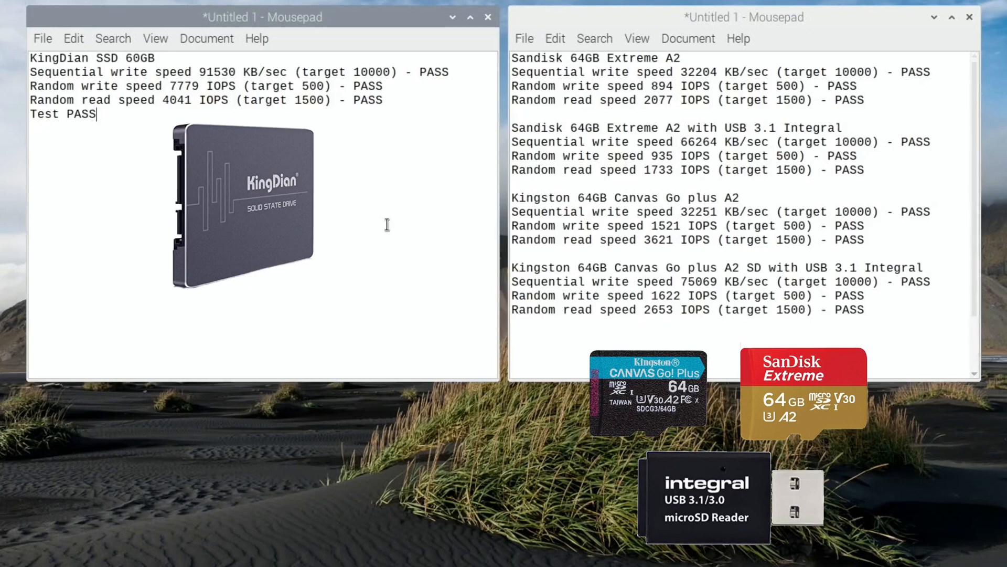
{"action": "mouse_move", "coordinate": [143, 133]}
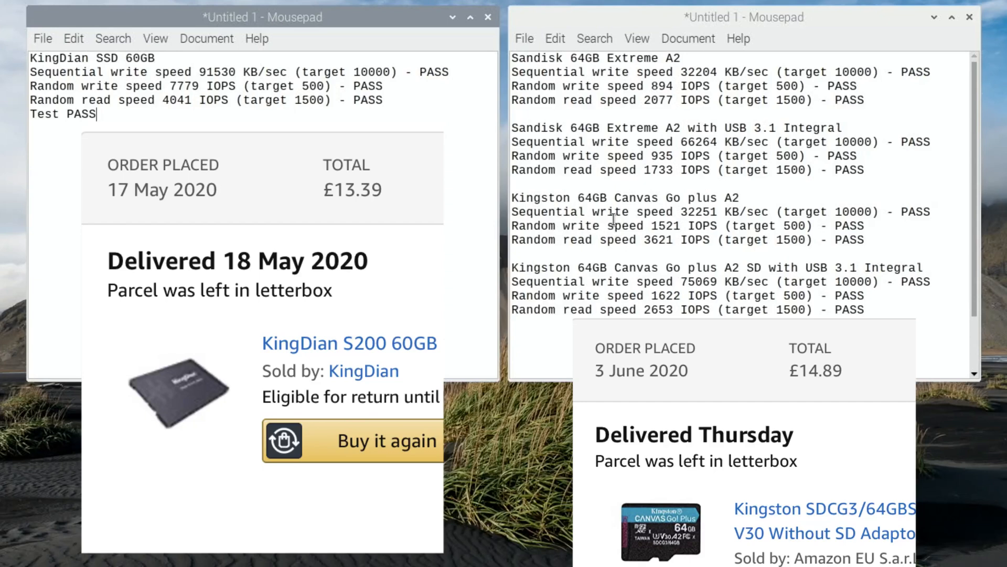
{"action": "mouse_move", "coordinate": [589, 211]}
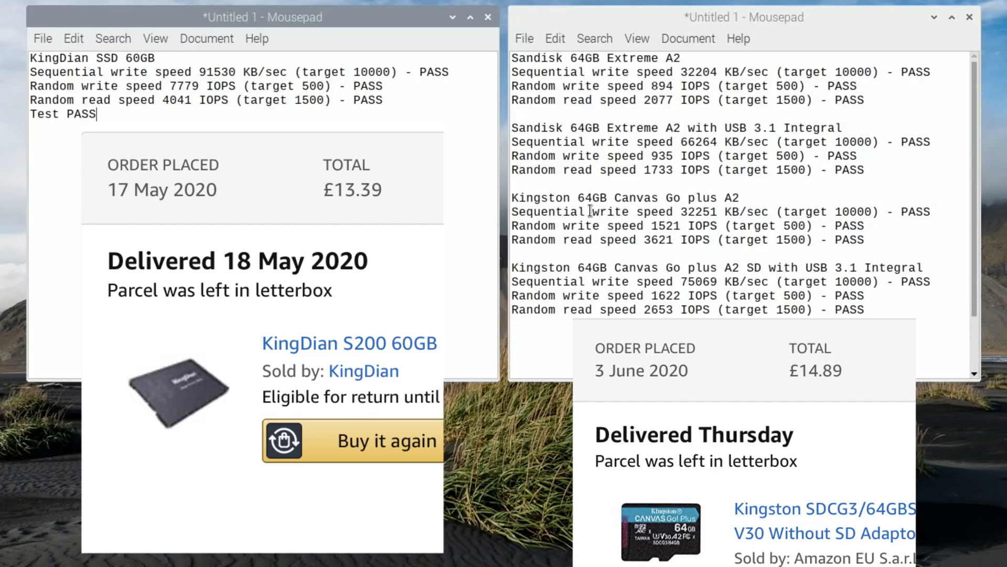